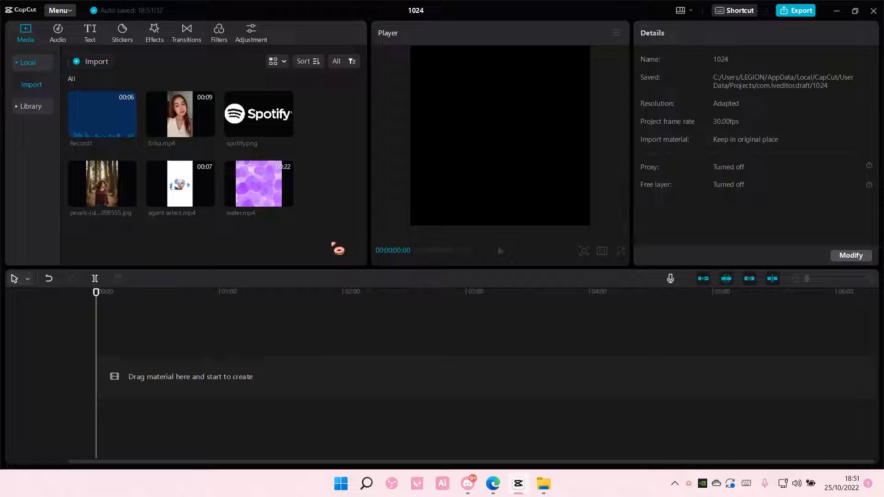
- Add a default text clip reading FLOATING with font size raised to 24
{"action": "left_click", "coordinate": [89, 33]}
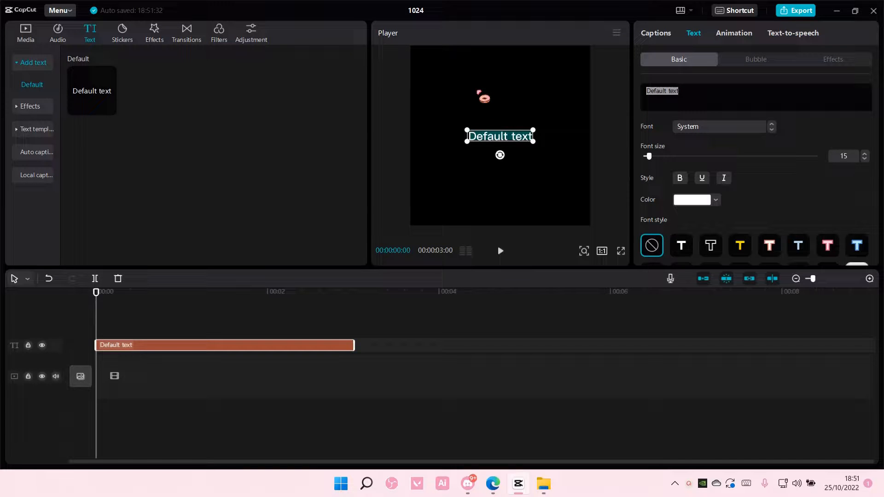
{"action": "type", "text": "FLOATING"}
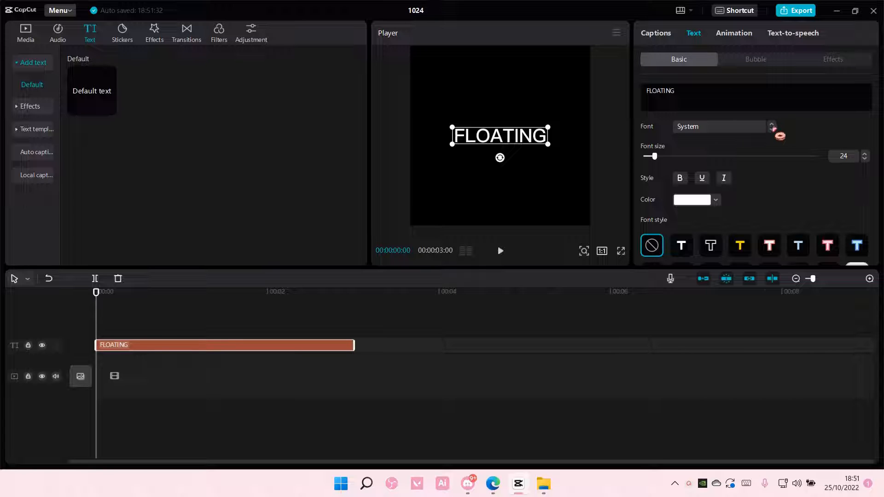
{"action": "left_click", "coordinate": [718, 126]}
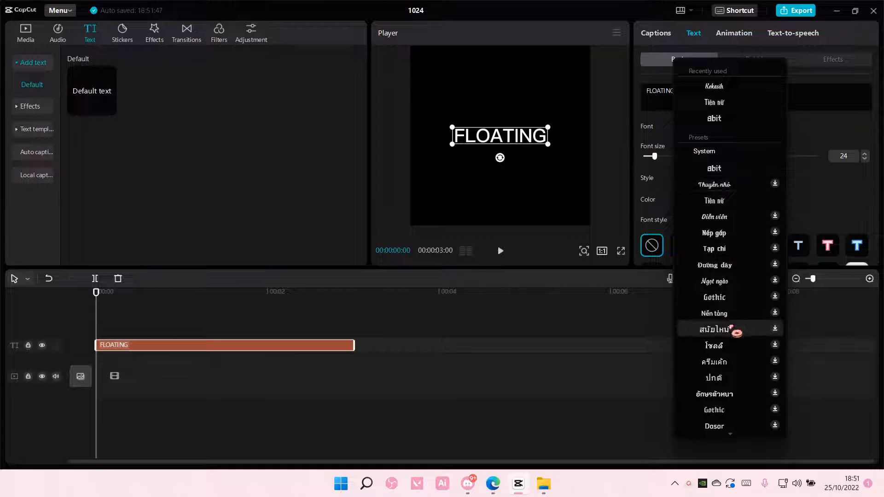
- Browse the font list and apply Cocogoose Pro-trial to the FLOATING title
{"action": "scroll", "scroll_direction": "down", "scroll_amount": 3}
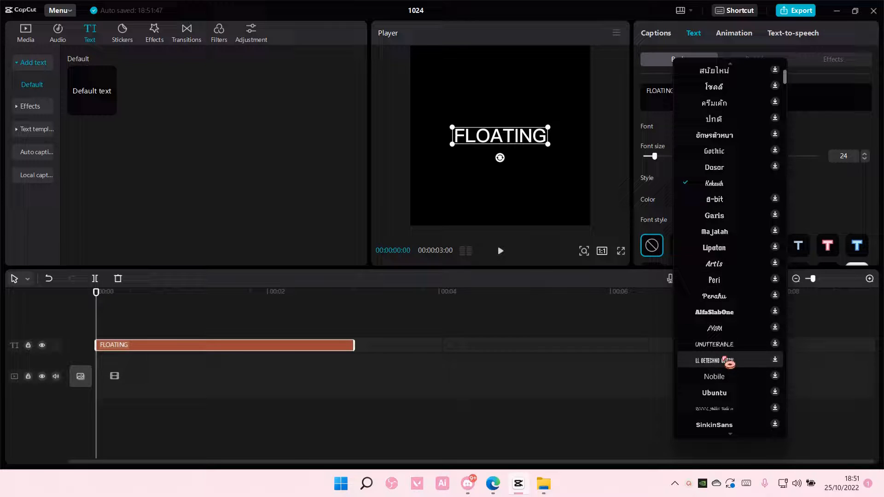
{"action": "scroll", "scroll_direction": "down", "scroll_amount": 3}
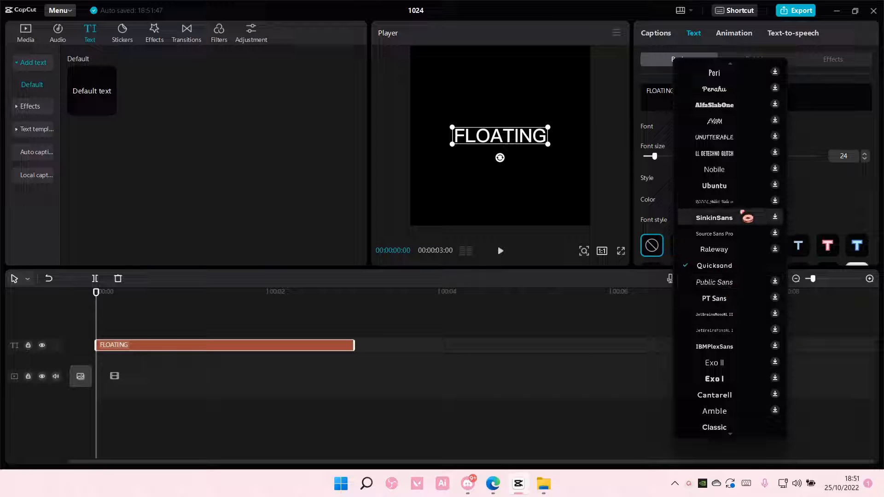
{"action": "scroll", "scroll_direction": "down", "scroll_amount": 3}
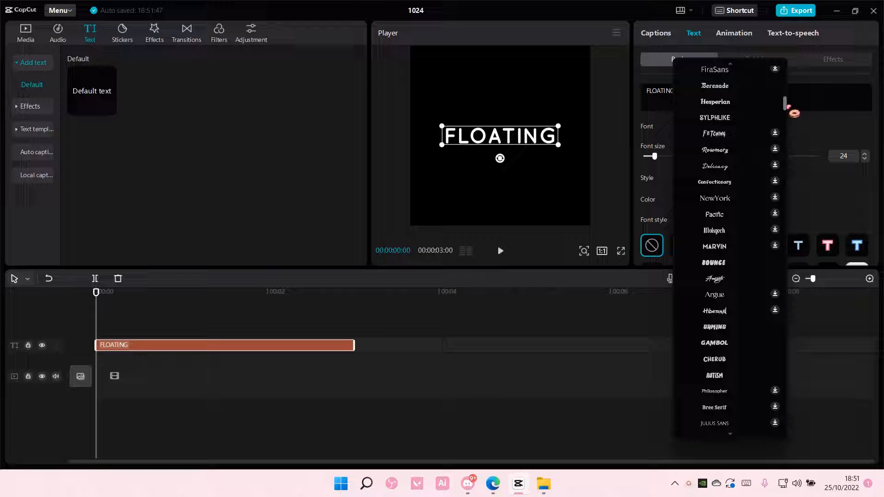
{"action": "scroll", "scroll_direction": "down", "scroll_amount": 3}
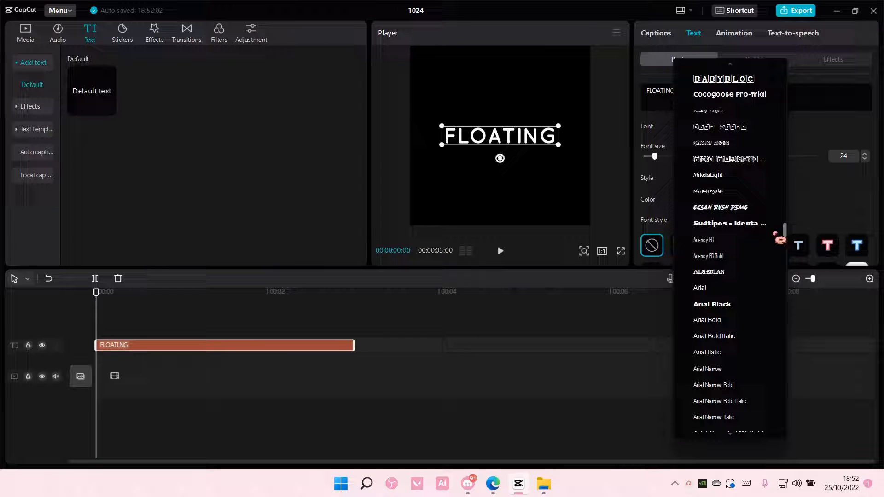
{"action": "left_click", "coordinate": [729, 94]}
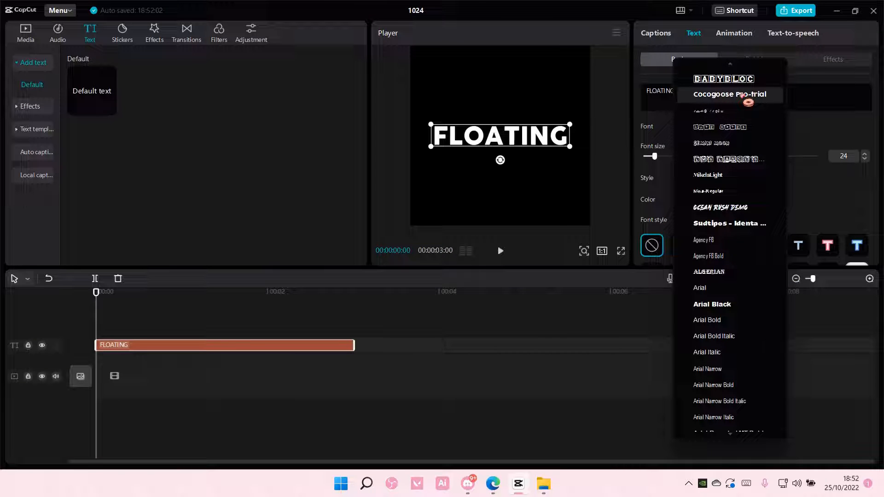
{"action": "left_click", "coordinate": [728, 94]}
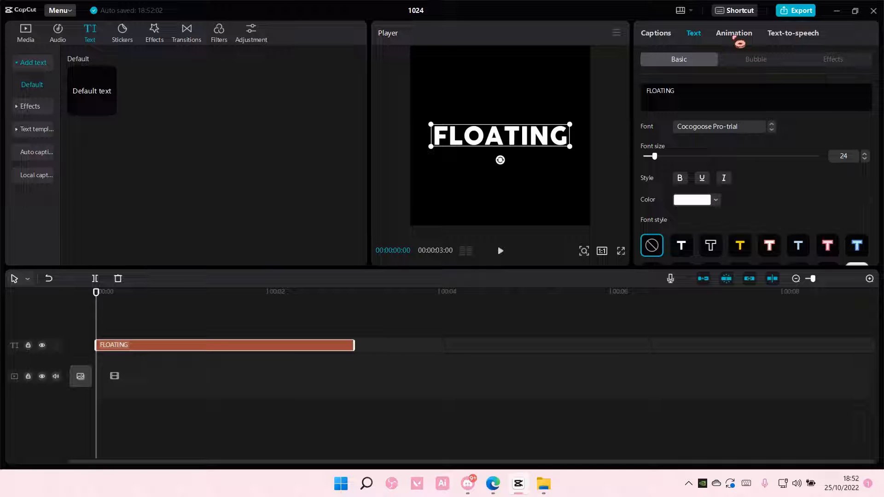
- Apply the Wave loop animation to FLOATING and slow its speed to 1.3s
{"action": "left_click", "coordinate": [734, 33]}
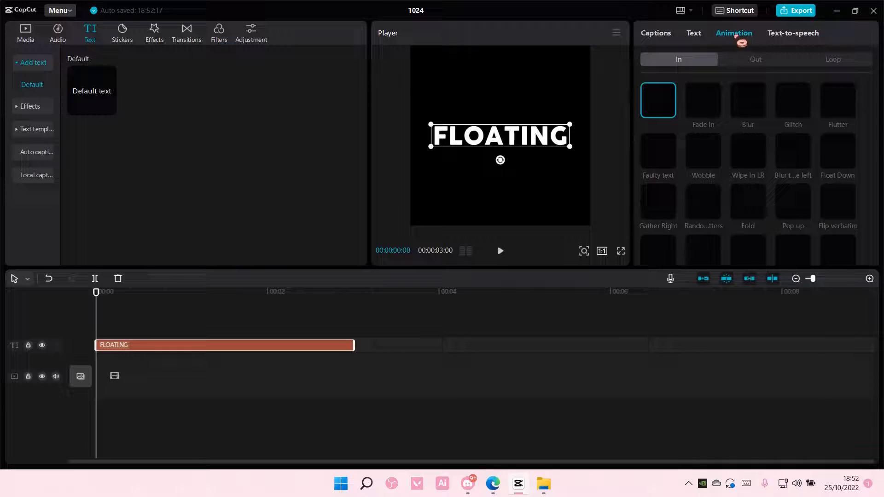
{"action": "left_click", "coordinate": [833, 60]}
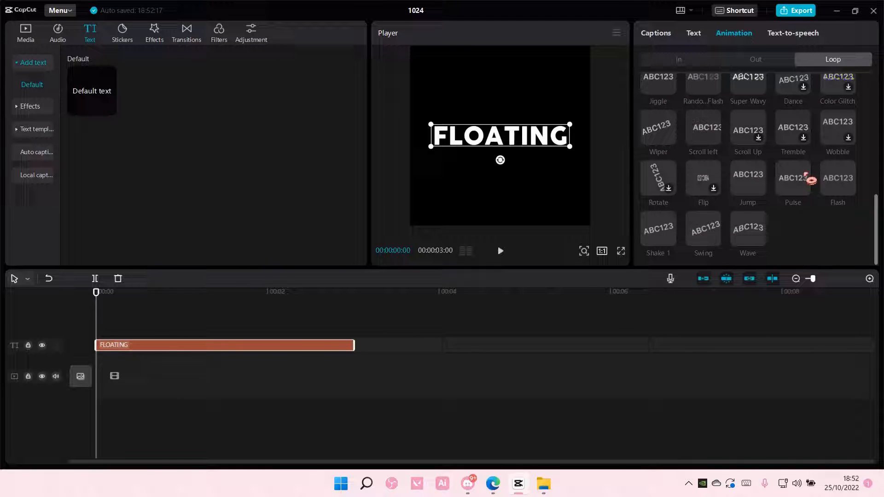
{"action": "left_click", "coordinate": [748, 228]}
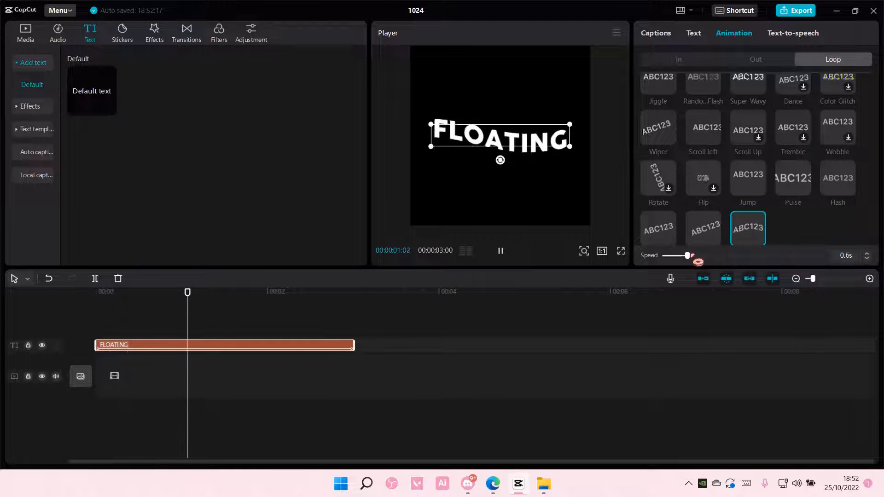
{"action": "left_click_drag", "start_coordinate": [688, 256], "coordinate": [729, 256]}
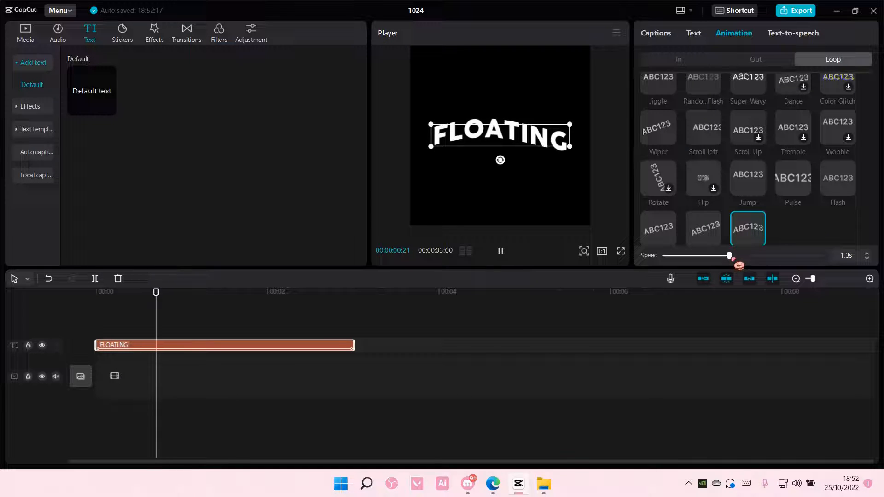
{"action": "left_click_drag", "start_coordinate": [728, 255], "coordinate": [738, 255]}
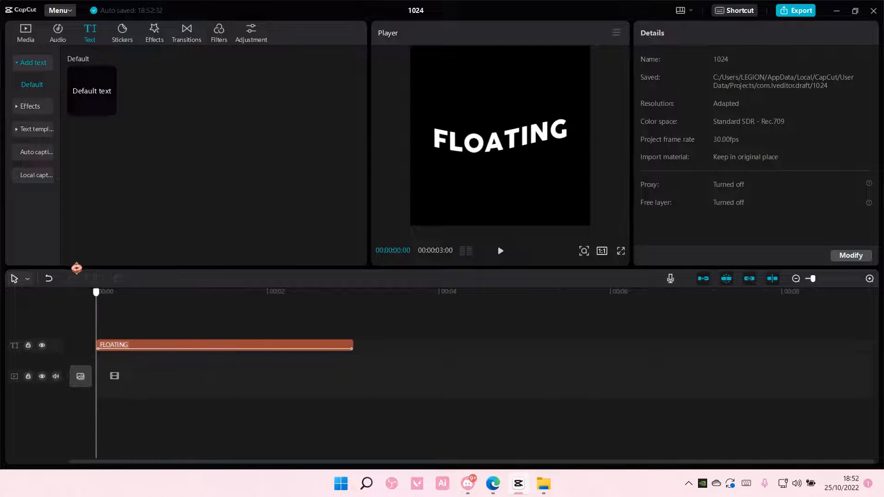
- Export the animated text as a 4K mp4 titled 'floa'
{"action": "left_click", "coordinate": [796, 10]}
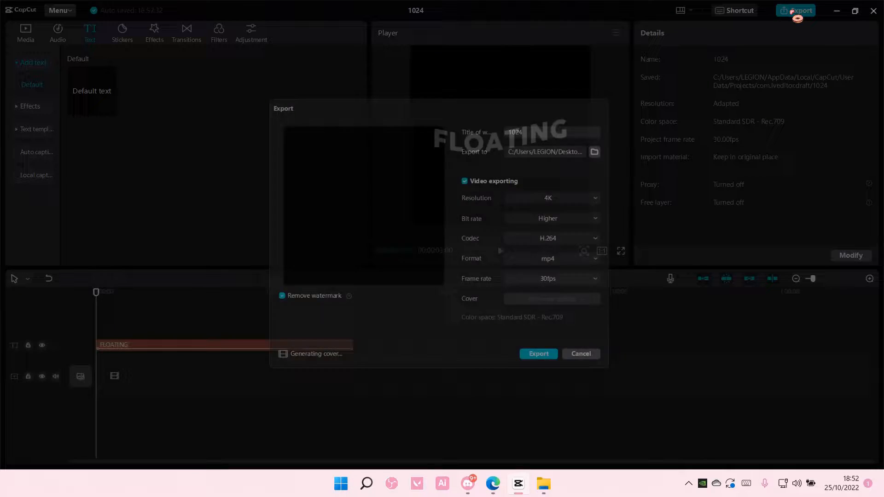
{"action": "type", "text": "floa"}
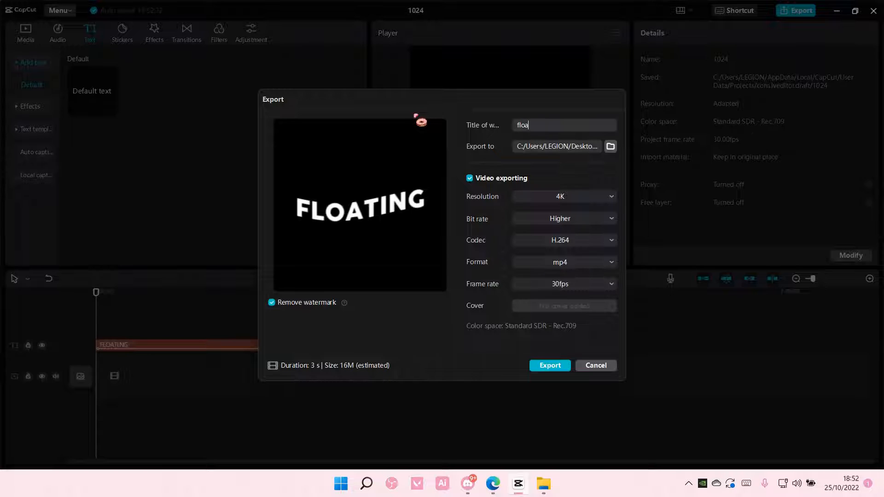
{"action": "left_click", "coordinate": [548, 365]}
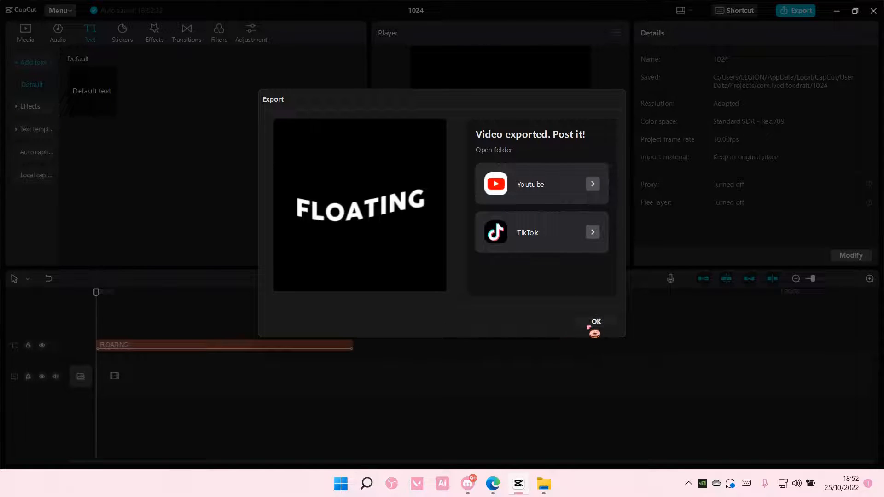
{"action": "left_click", "coordinate": [595, 322]}
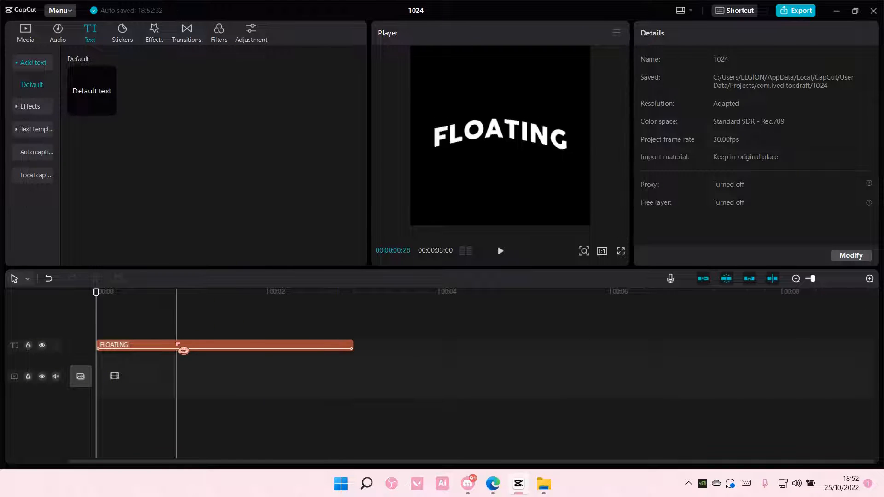
- Import the exported floating.mp4 and add water.mp4 to the timeline
{"action": "left_click", "coordinate": [26, 32]}
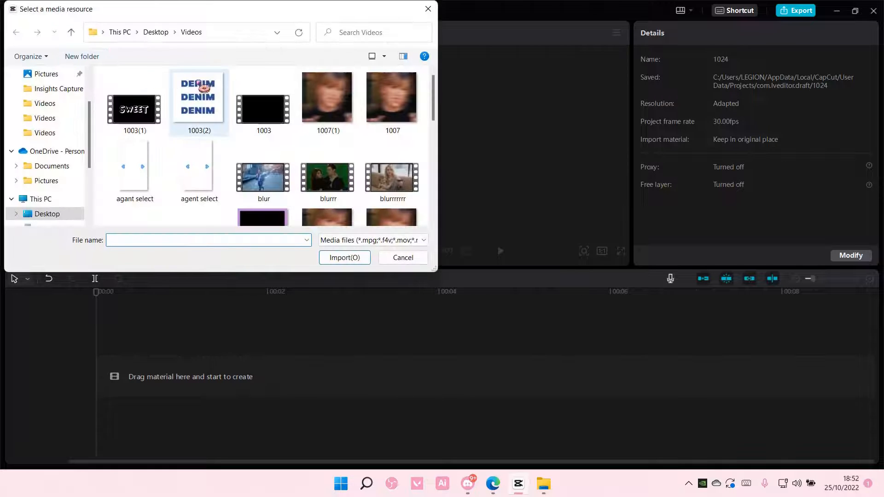
{"action": "left_click", "coordinate": [263, 186]}
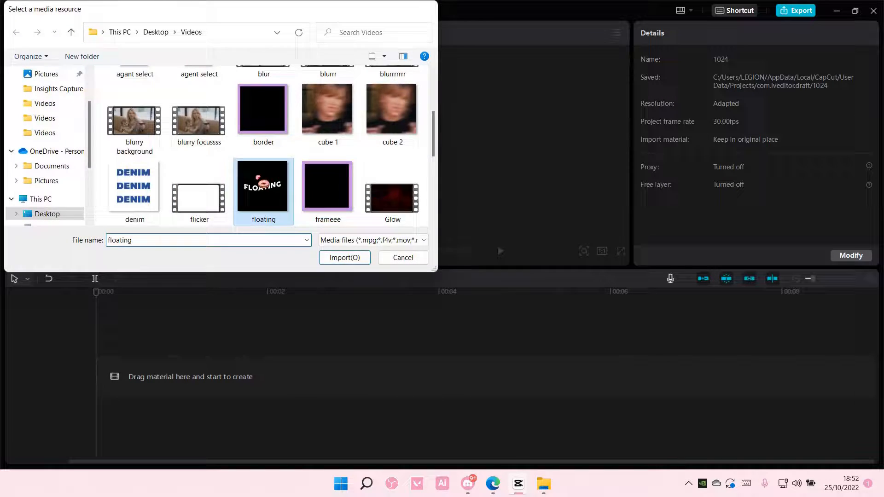
{"action": "left_click", "coordinate": [344, 258]}
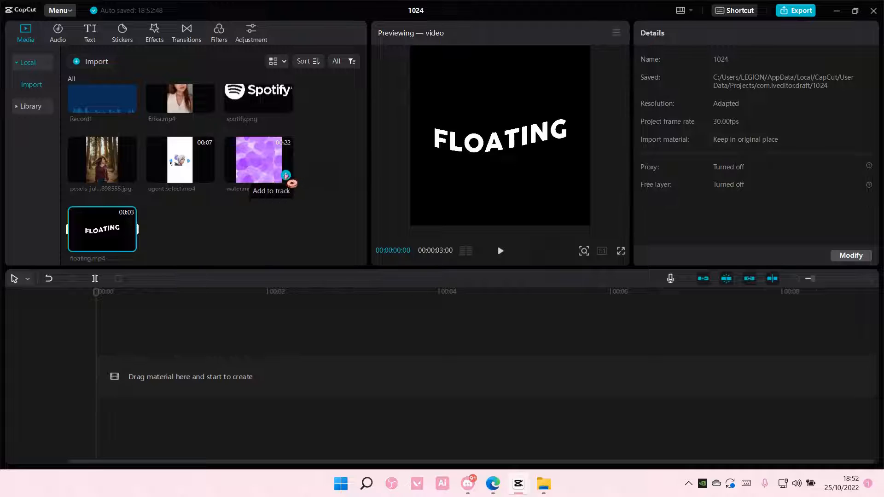
{"action": "left_click", "coordinate": [287, 174]}
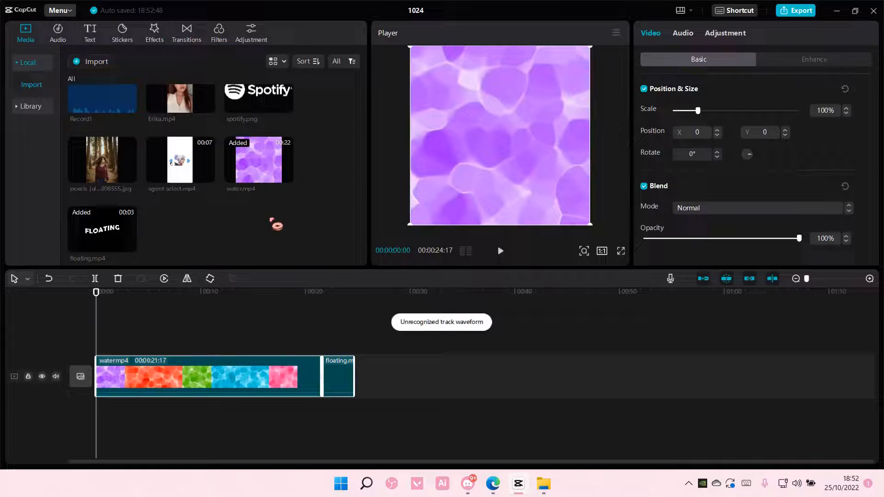
- Move floating.mp4 onto a new track above water.mp4
{"action": "left_click", "coordinate": [337, 376]}
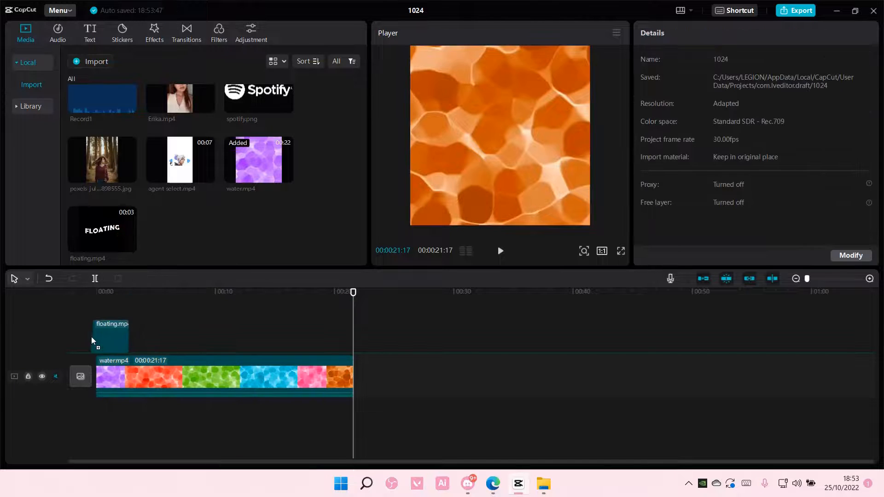
- Trim water.mp4 to 00:00:03:00 to match the floating.mp4 overlay
{"action": "left_click", "coordinate": [110, 338]}
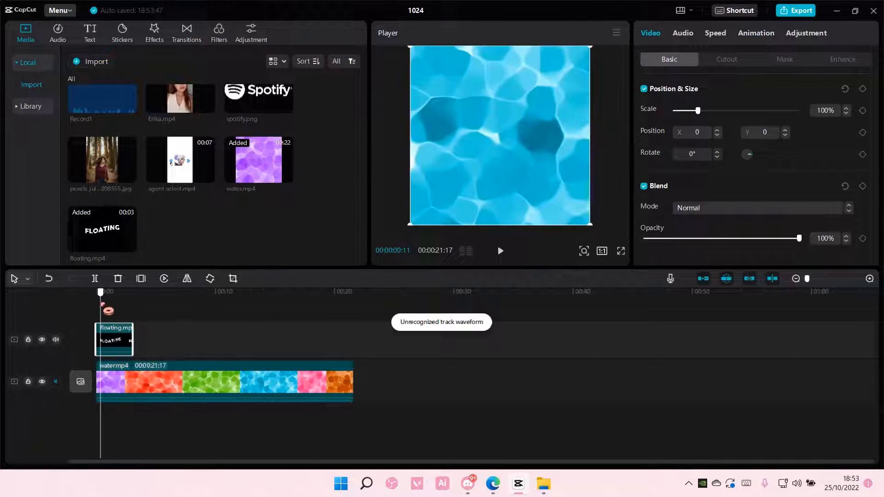
{"action": "left_click", "coordinate": [104, 292]}
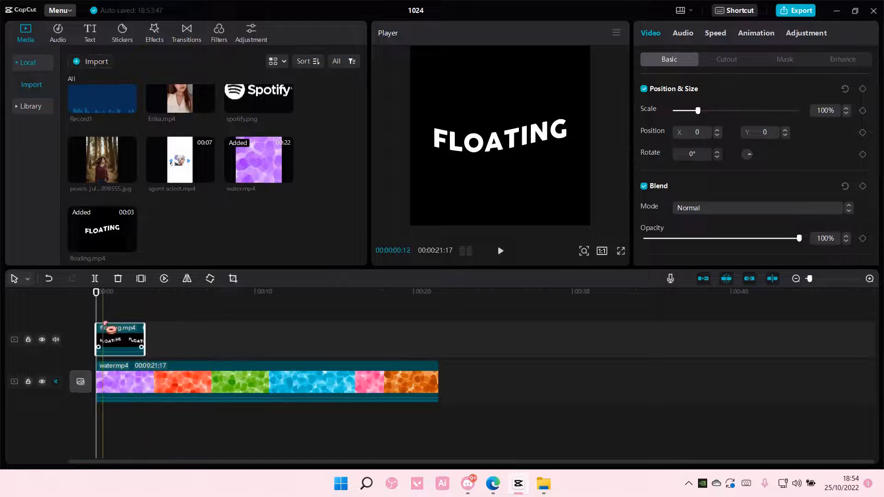
{"action": "left_click", "coordinate": [384, 292]}
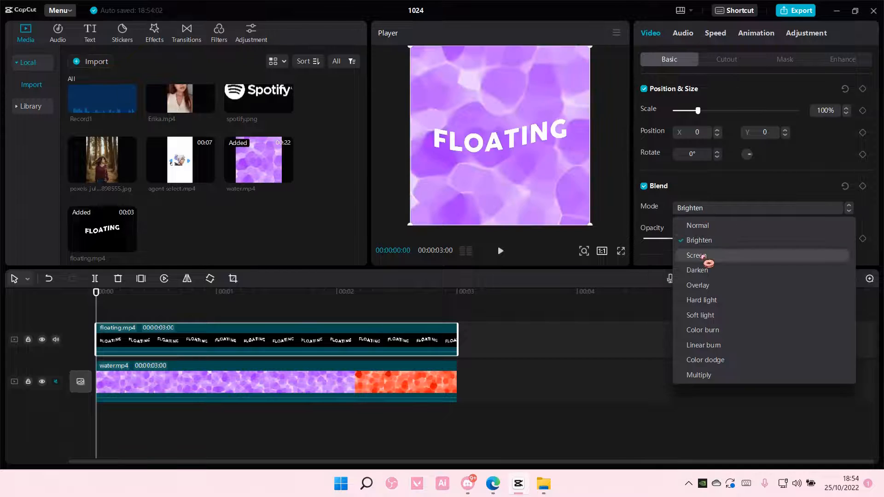
- Set the floating.mp4 clip's blend mode to Darken
{"action": "left_click", "coordinate": [698, 270]}
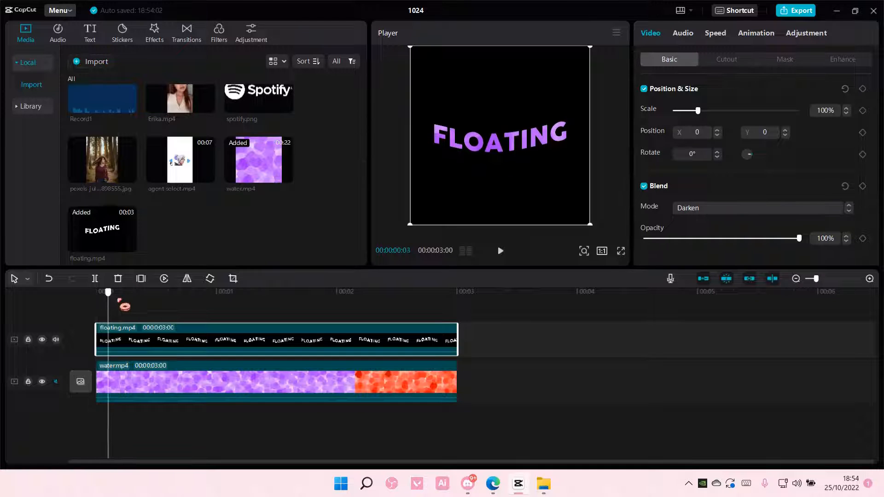
{"action": "left_click", "coordinate": [96, 292]}
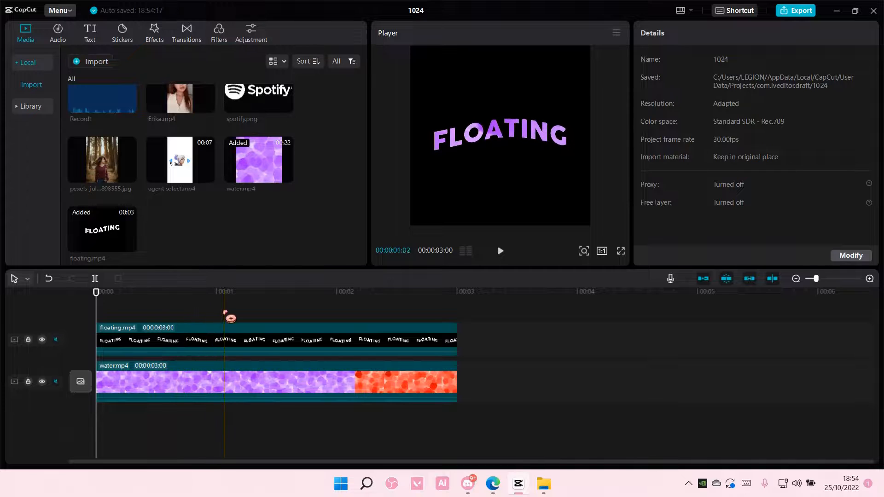
{"action": "left_click", "coordinate": [498, 250]}
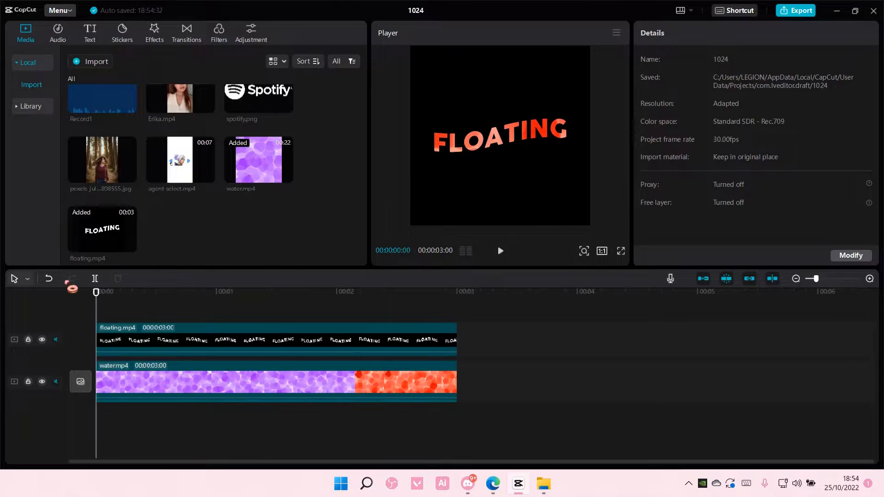
{"action": "left_click", "coordinate": [499, 250]}
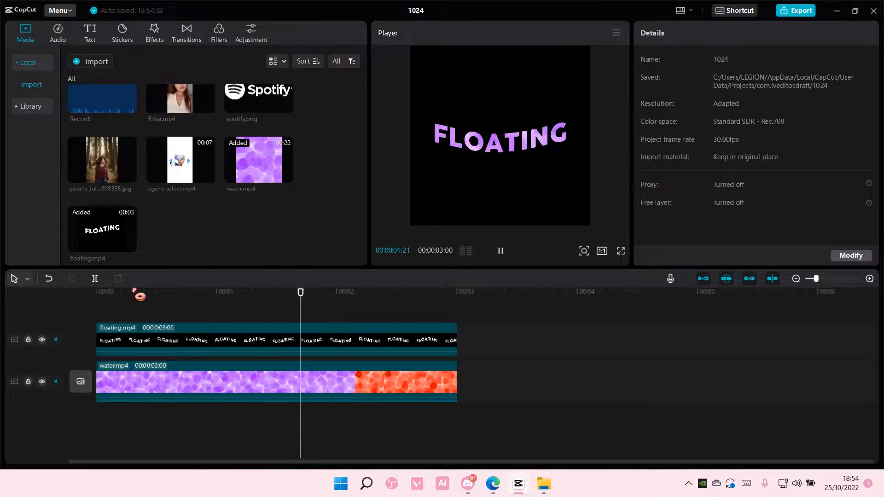
{"action": "left_click", "coordinate": [499, 251]}
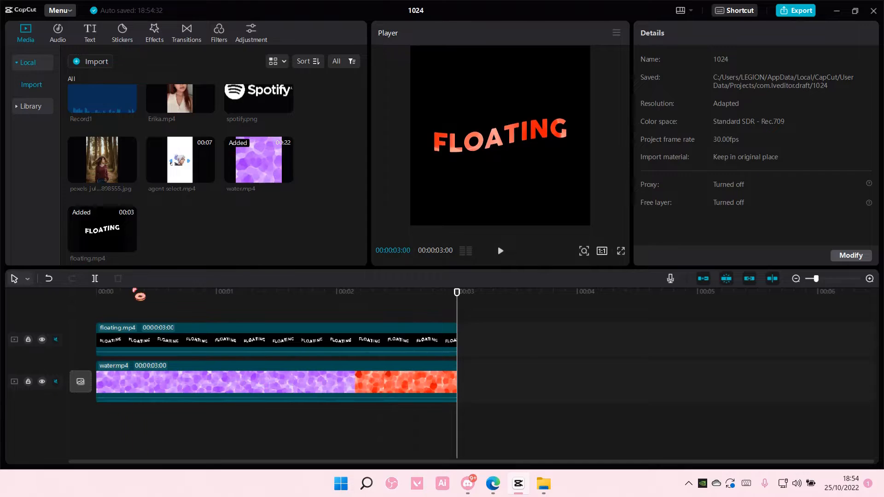